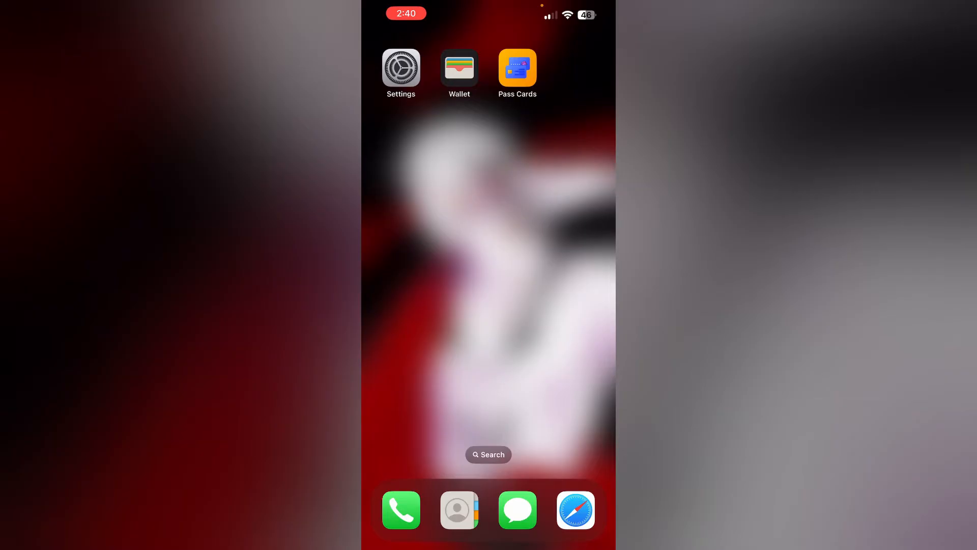
# - Launch Wallet from the Home Screen to reach its Add to Wallet card list
pyautogui.click(459, 69)
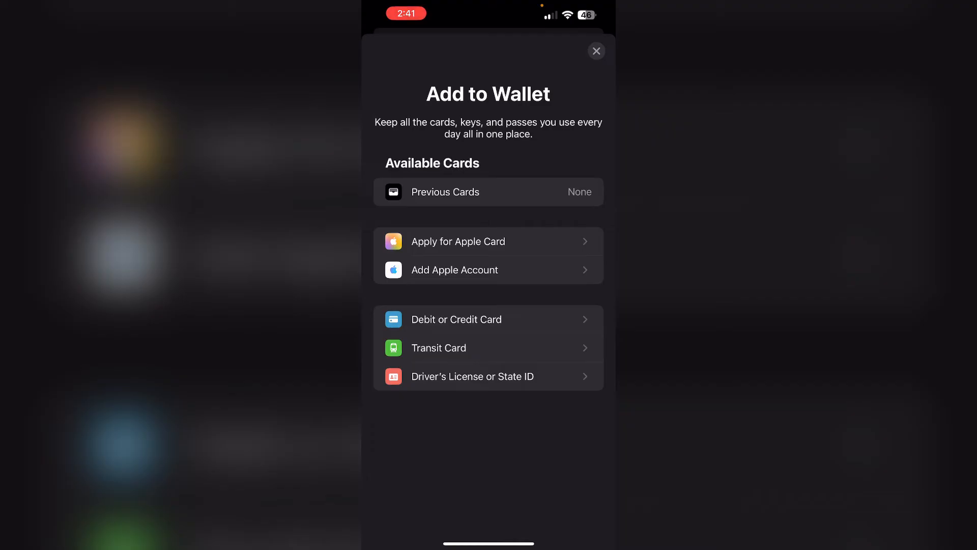
# - Dismiss Wallet's Add to Wallet sheet to switch over to Pass Cards
pyautogui.click(595, 51)
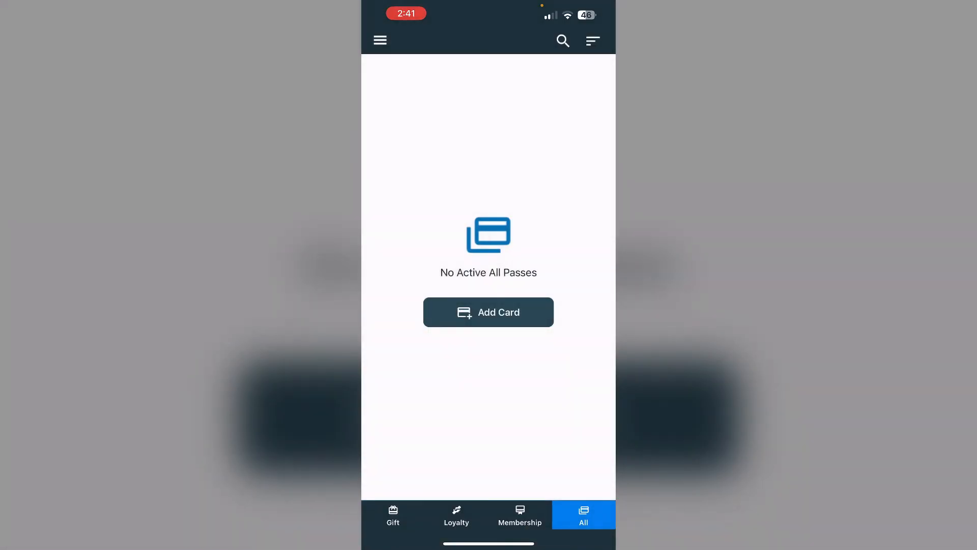
# - Add a card and search merchants for "Food stamps"
pyautogui.click(489, 312)
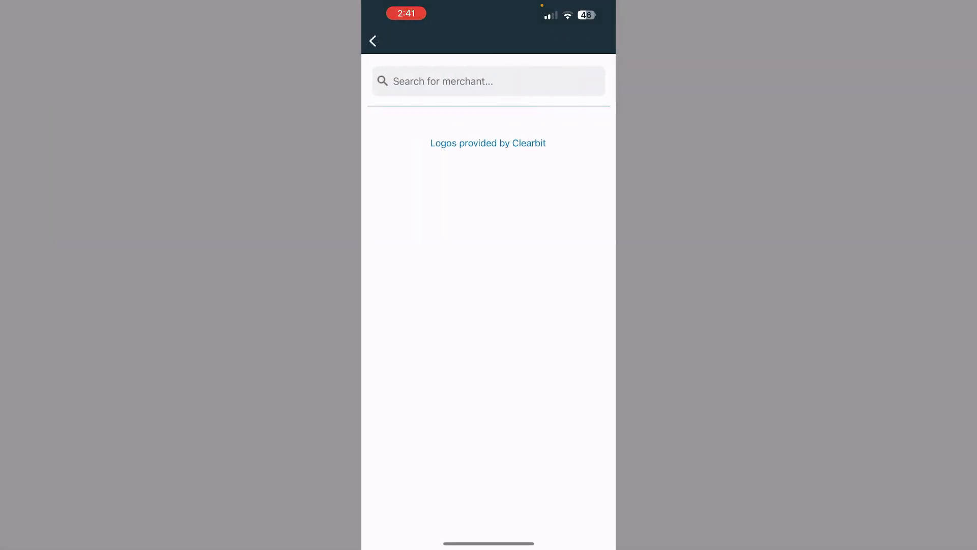
pyautogui.click(488, 81)
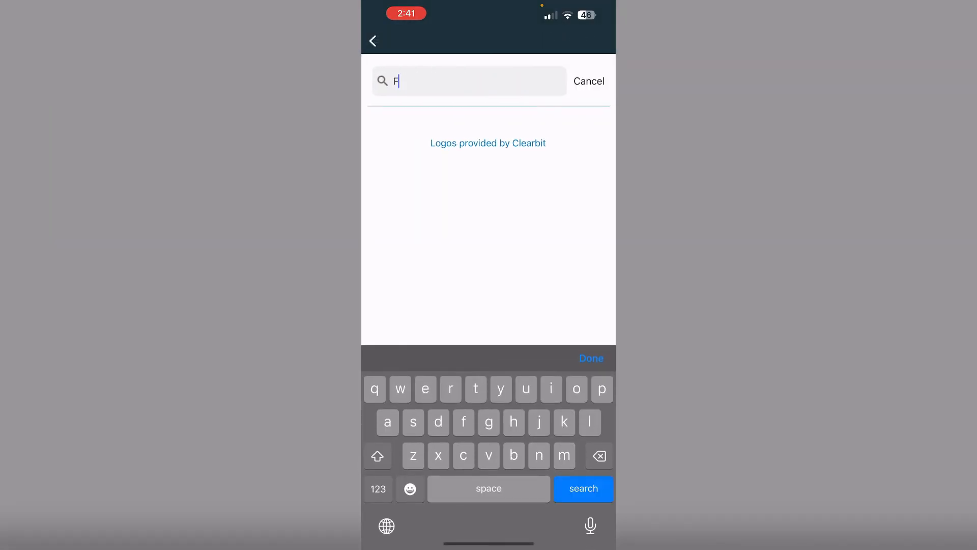
pyautogui.write('ood')
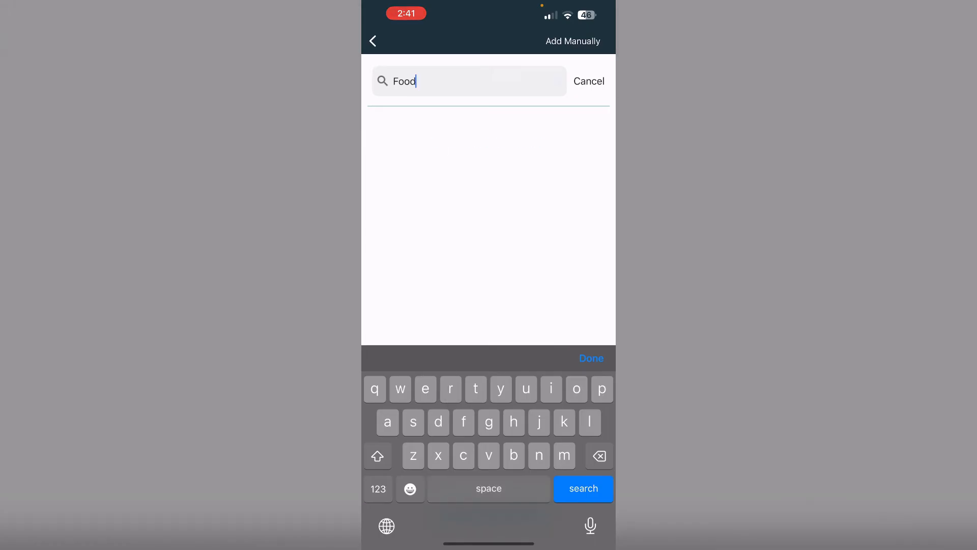
pyautogui.write('stam')
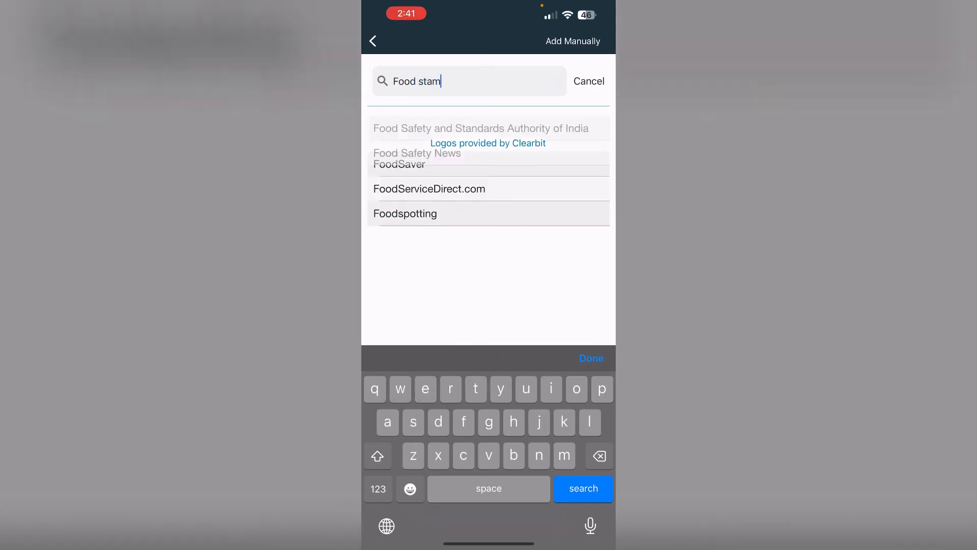
pyautogui.write('s')
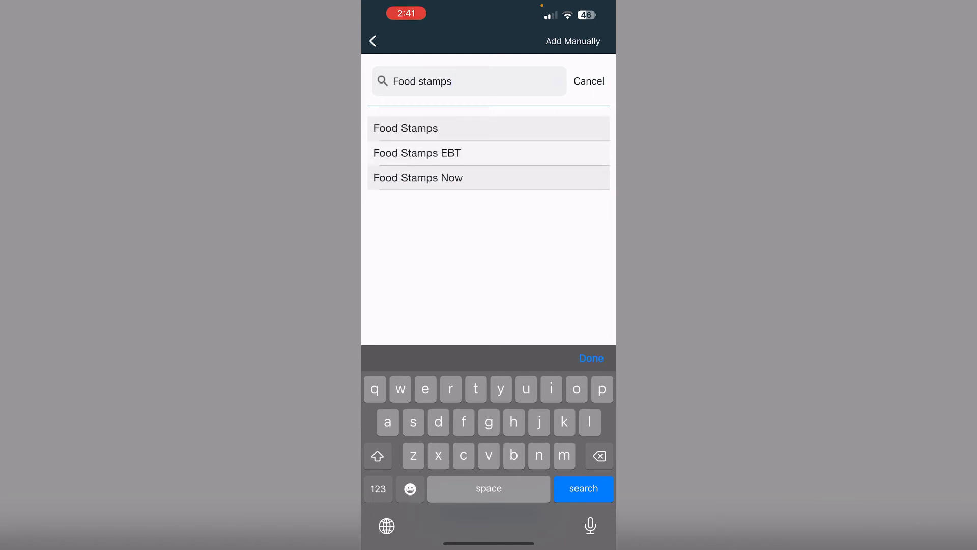
# - Pick Food Stamps EBT as the card type, then cancel the Get Barcode sheet
pyautogui.click(417, 153)
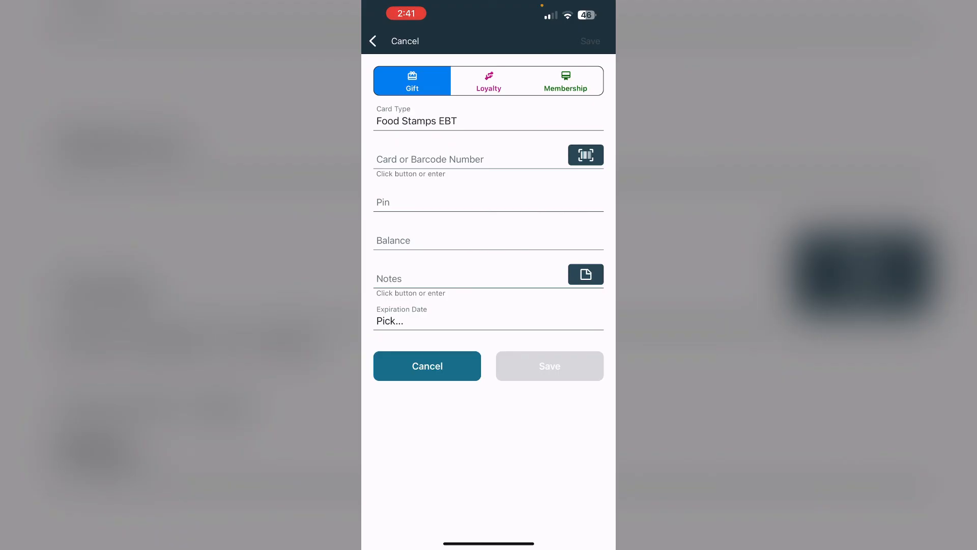
pyautogui.click(585, 154)
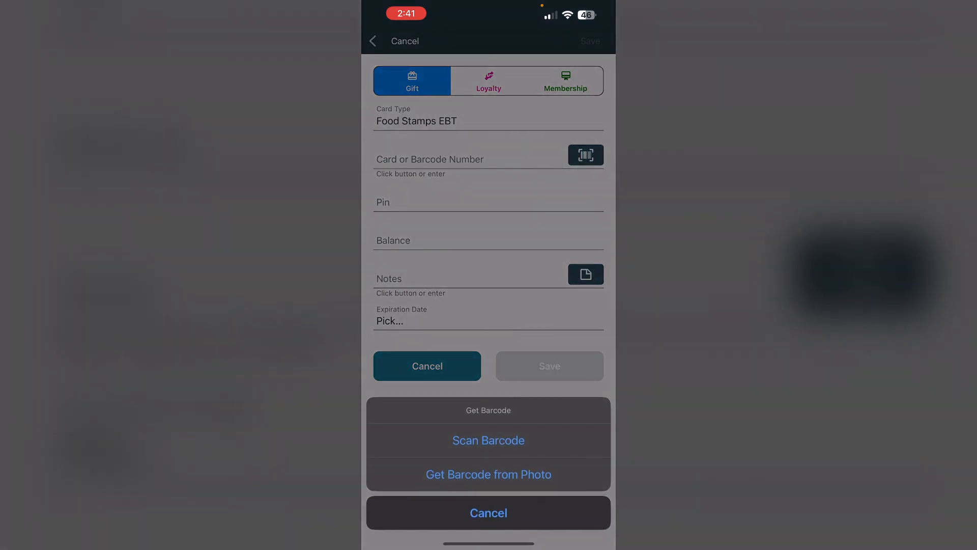
pyautogui.click(489, 513)
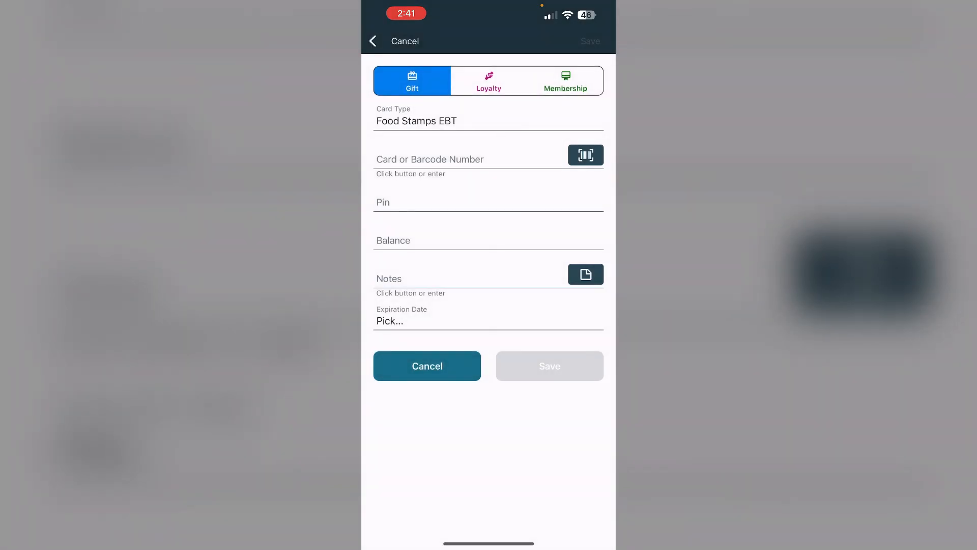